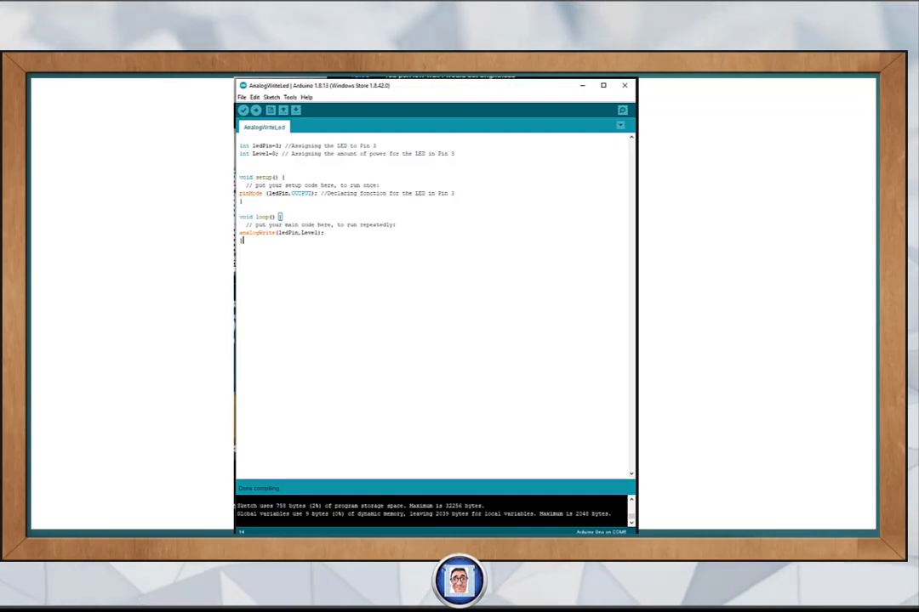
Step: Annotate analogWrite(ledPin, Level) in loop(), circling the call and underlining Level
{"action": "left_click", "coordinate": [602, 85]}
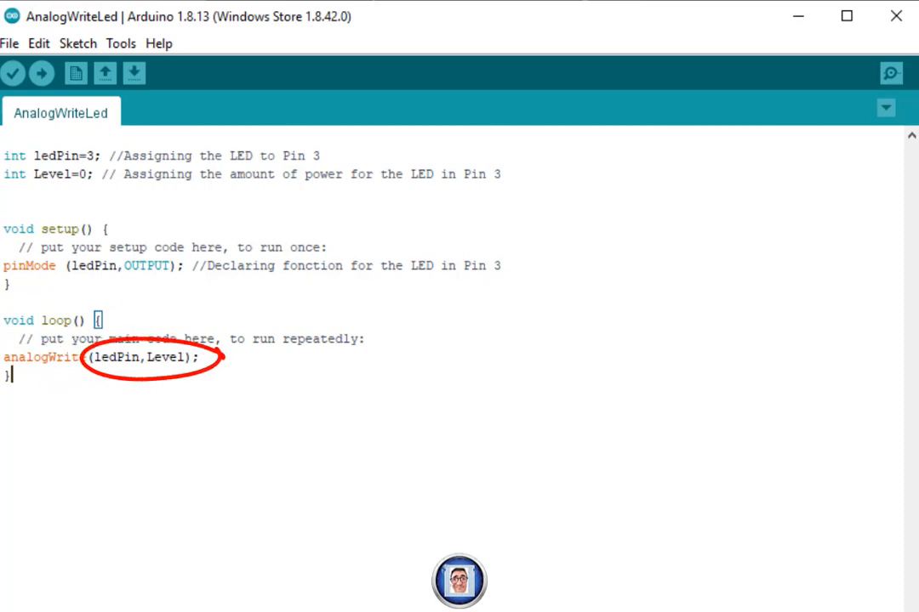
{"action": "double_click", "coordinate": [167, 358]}
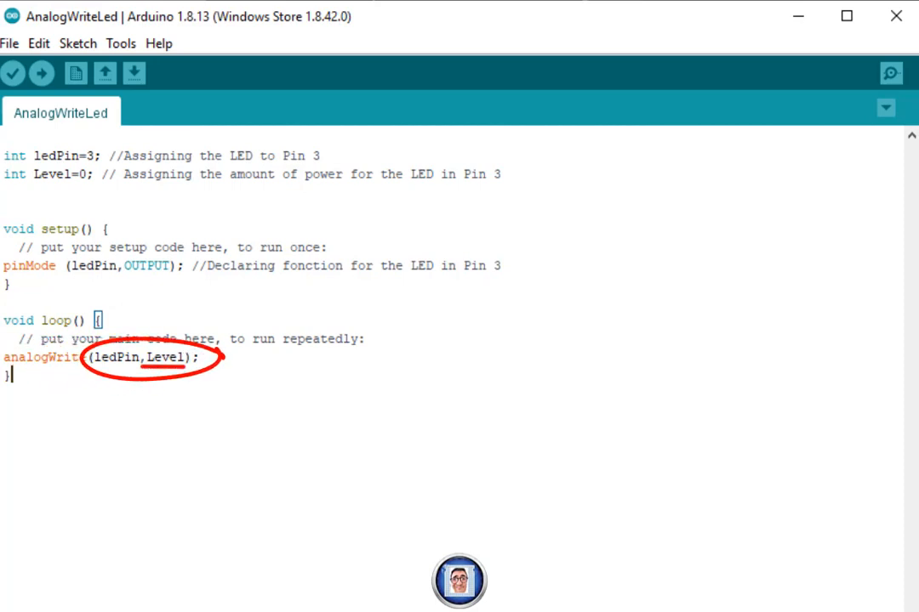